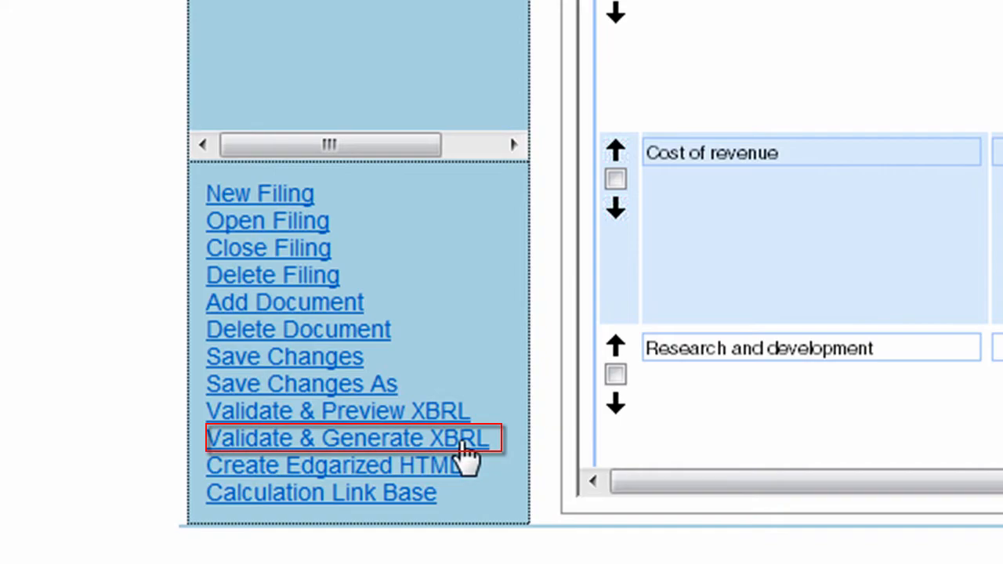
- Run Validate & Generate XBRL on d10q.htm with all statements and notes included
left_click(348, 439)
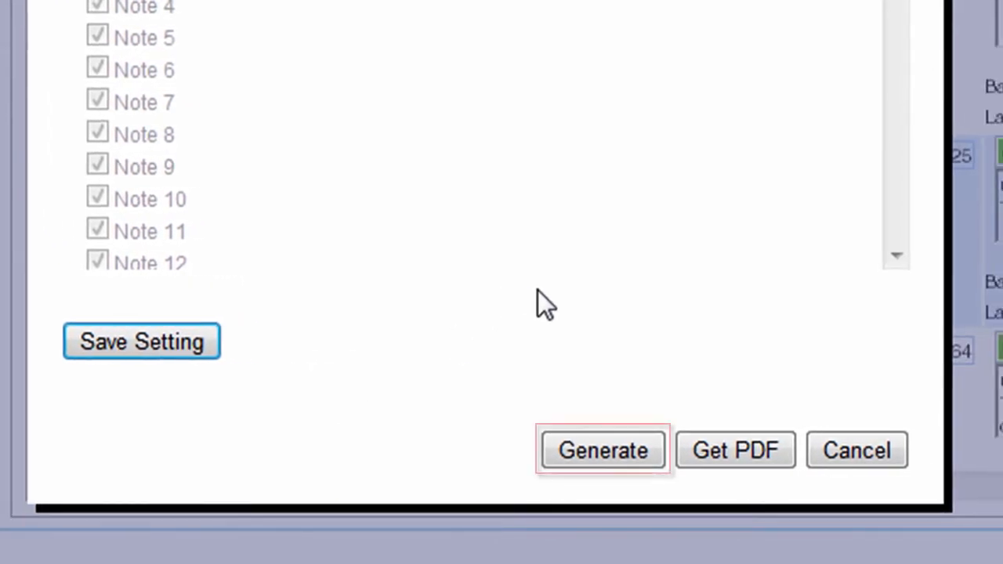
left_click(602, 451)
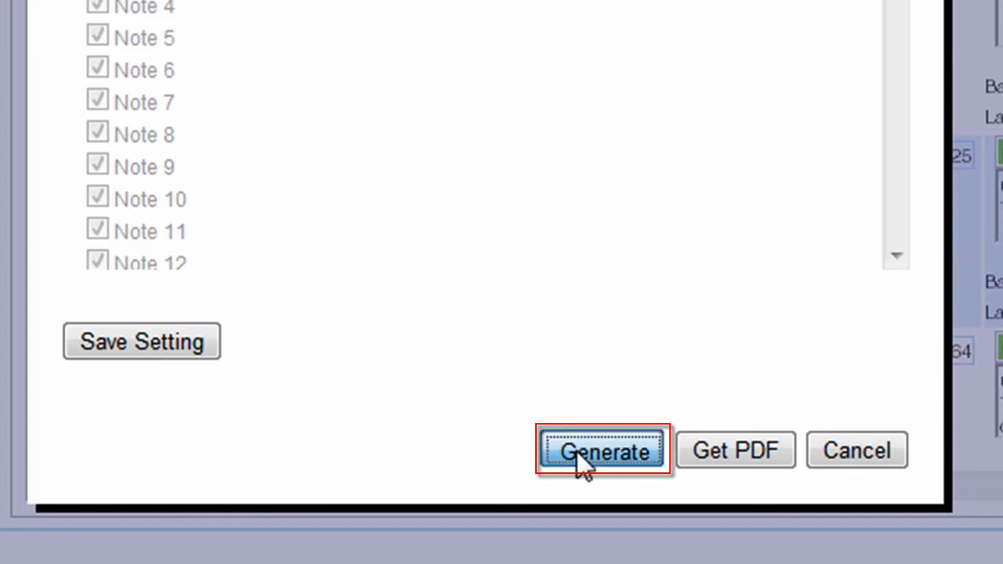
left_click(602, 450)
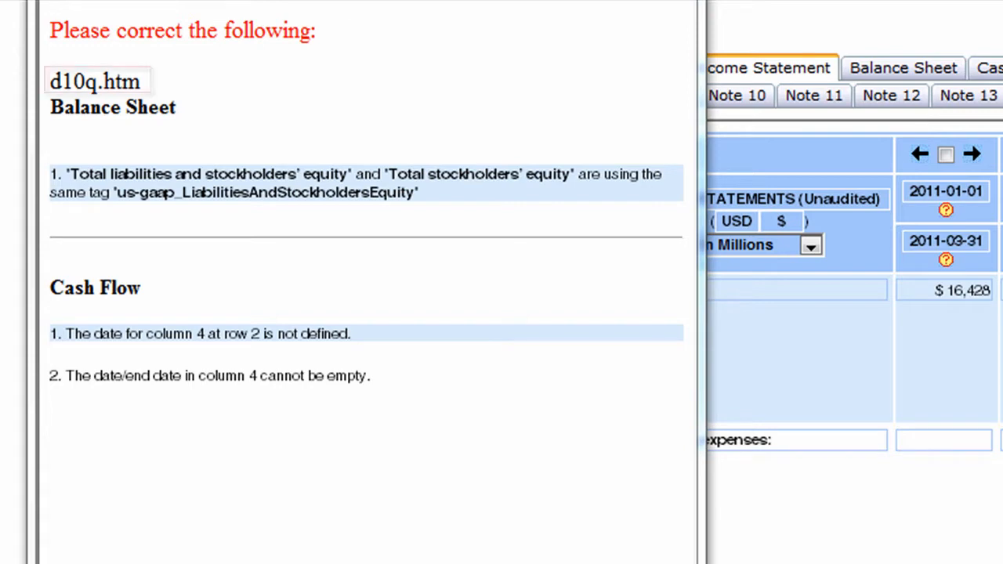
- Close the error report flagging the shared equity tag and missing Cash Flow column-4 date
left_click(98, 81)
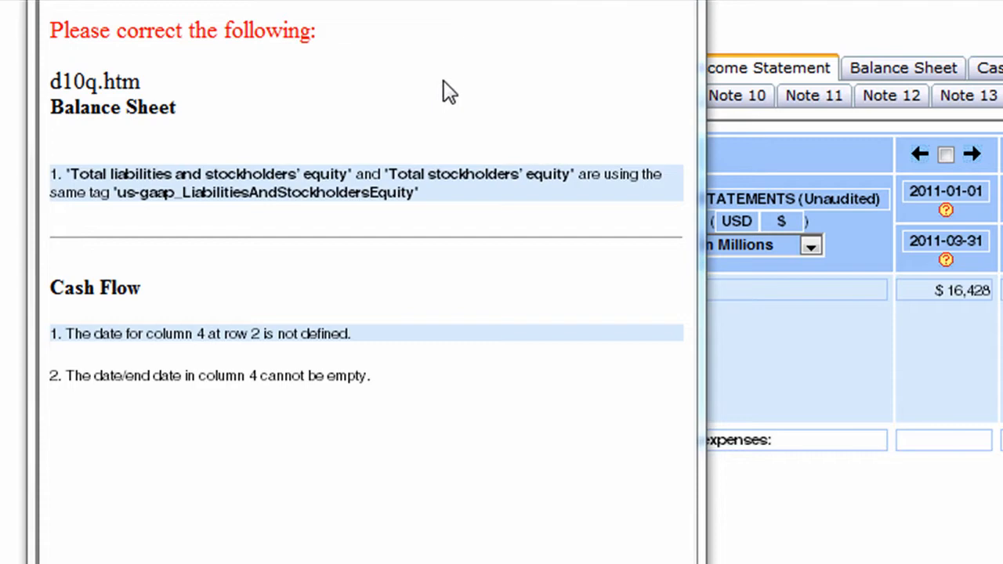
mouse_move(354, 88)
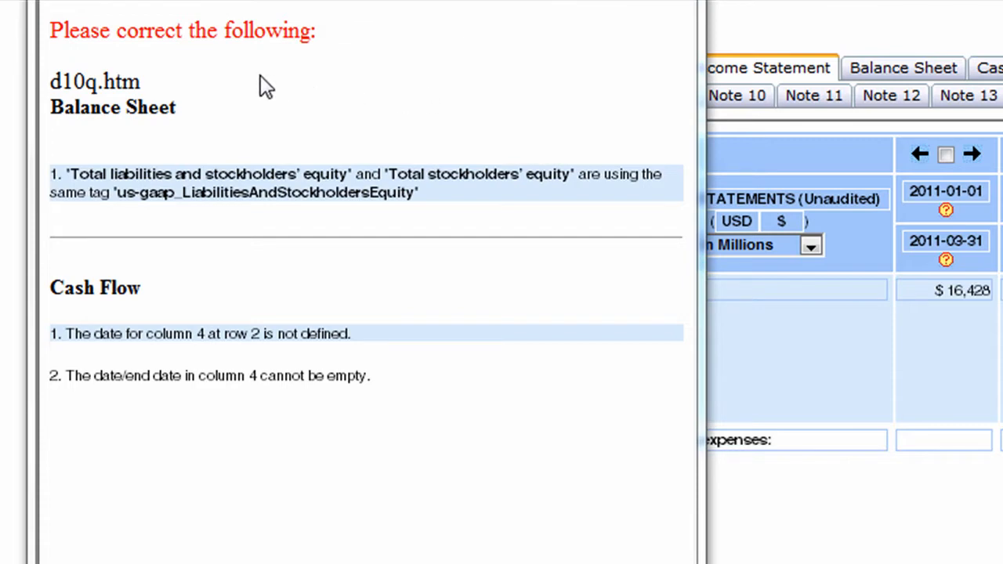
mouse_move(288, 94)
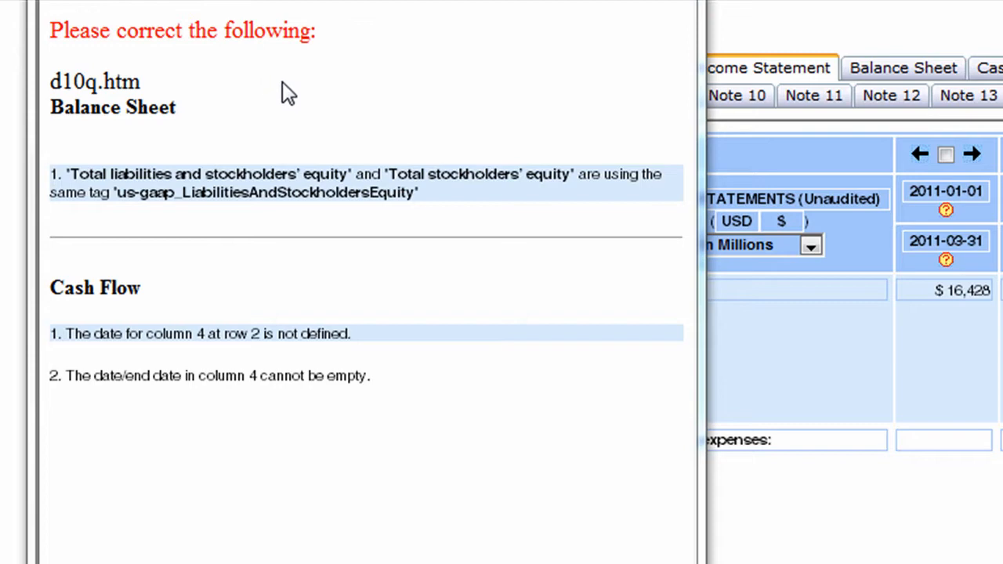
mouse_move(227, 124)
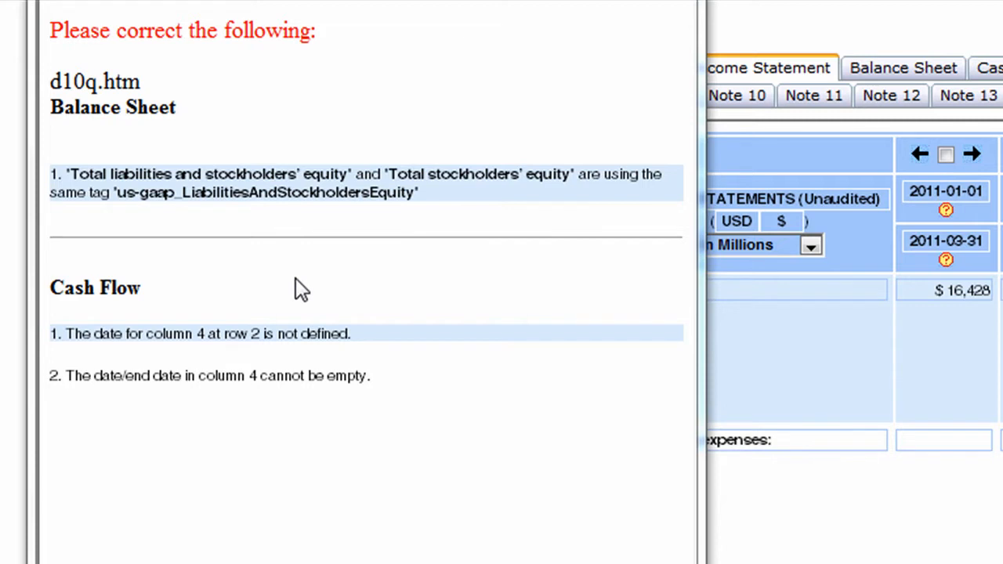
mouse_move(464, 357)
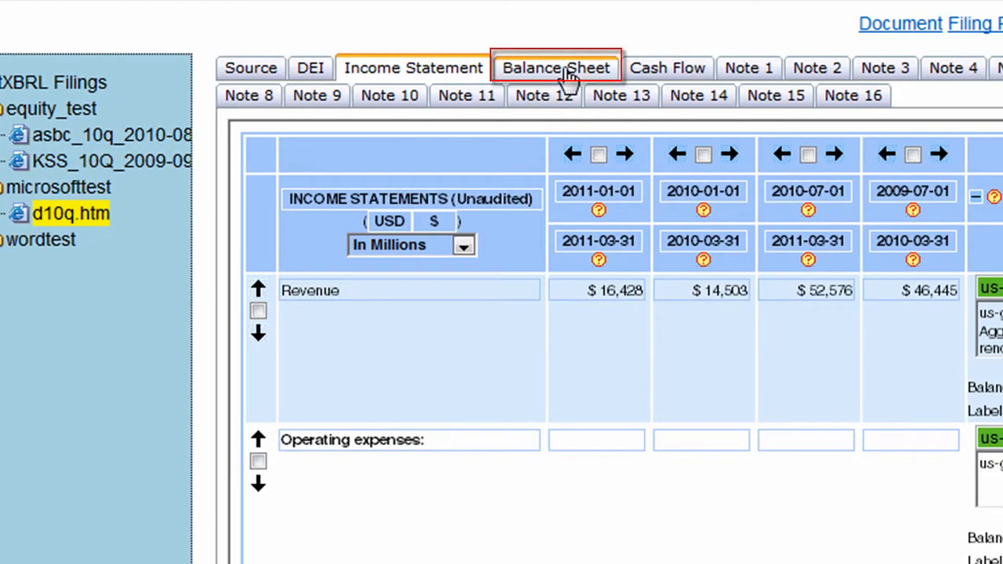
- Show the Balance Sheet's two total stockholders' equity lines sharing the LiabilitiesAndStockholdersEquity tag
left_click(555, 67)
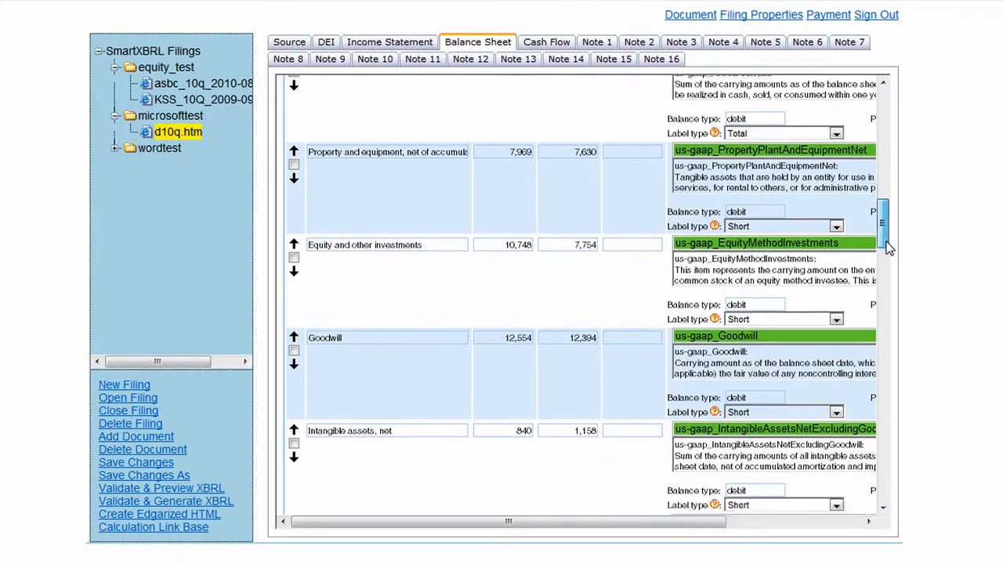
scroll("down", 3)
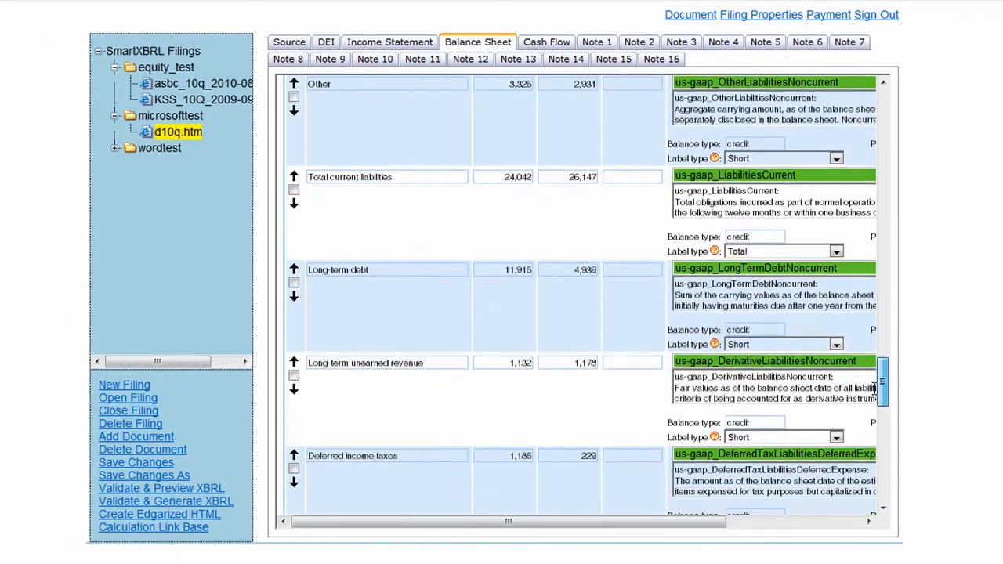
scroll("down", 3)
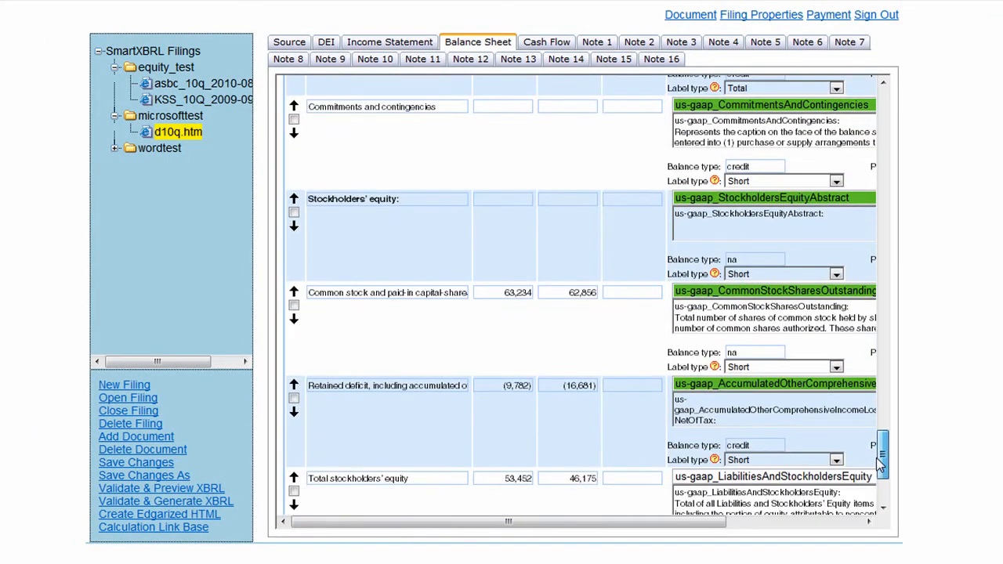
scroll("down", 3)
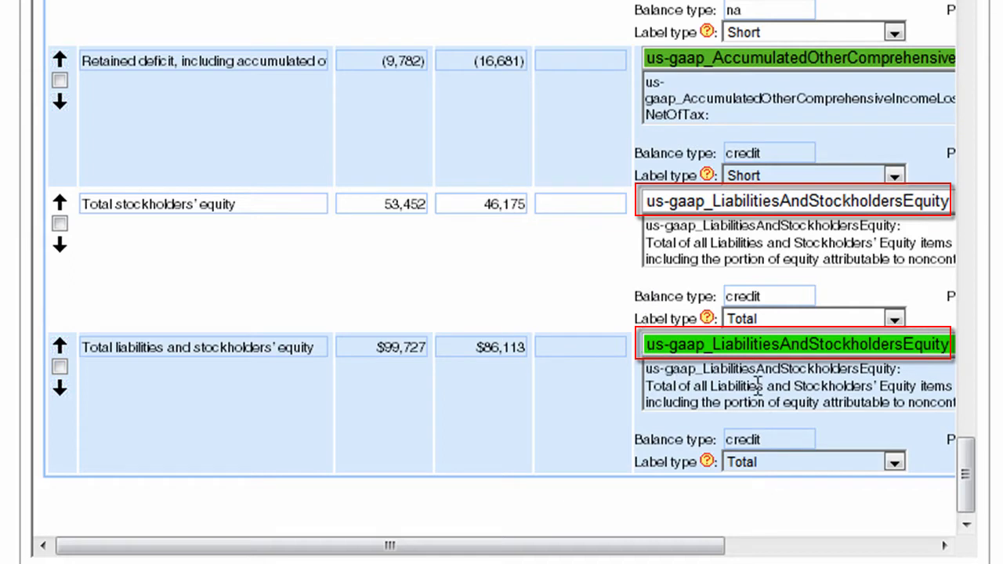
mouse_move(604, 337)
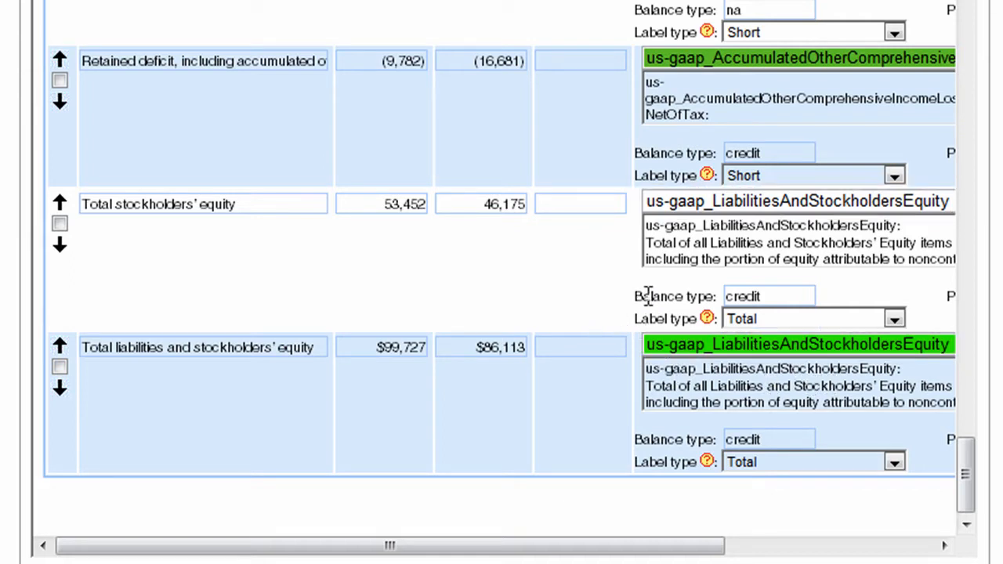
mouse_move(713, 235)
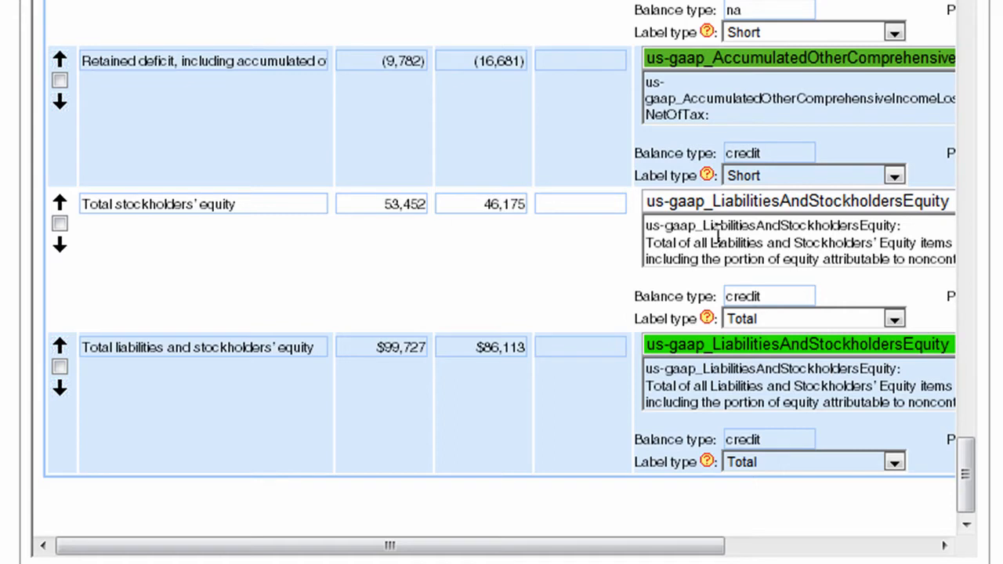
mouse_move(706, 238)
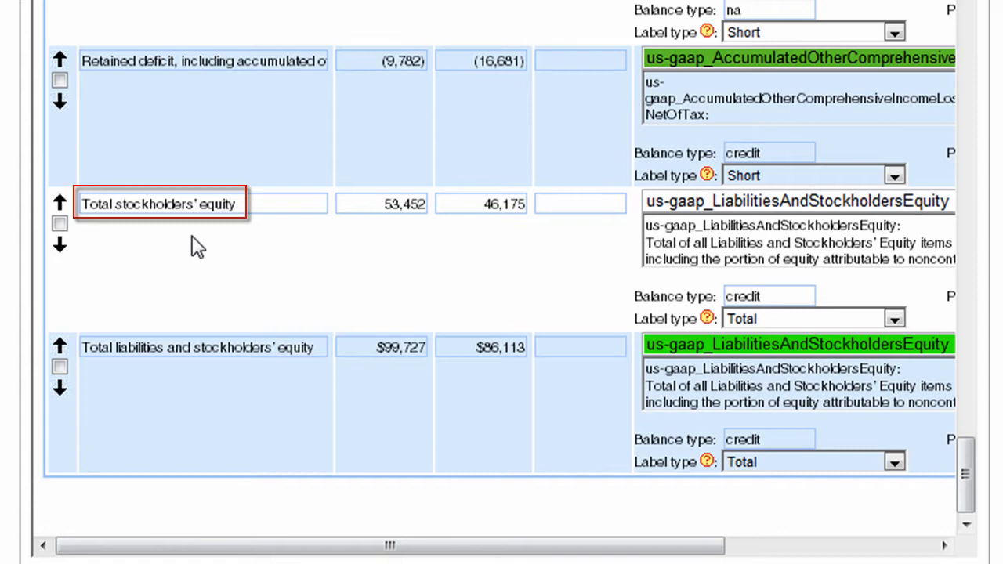
mouse_move(721, 223)
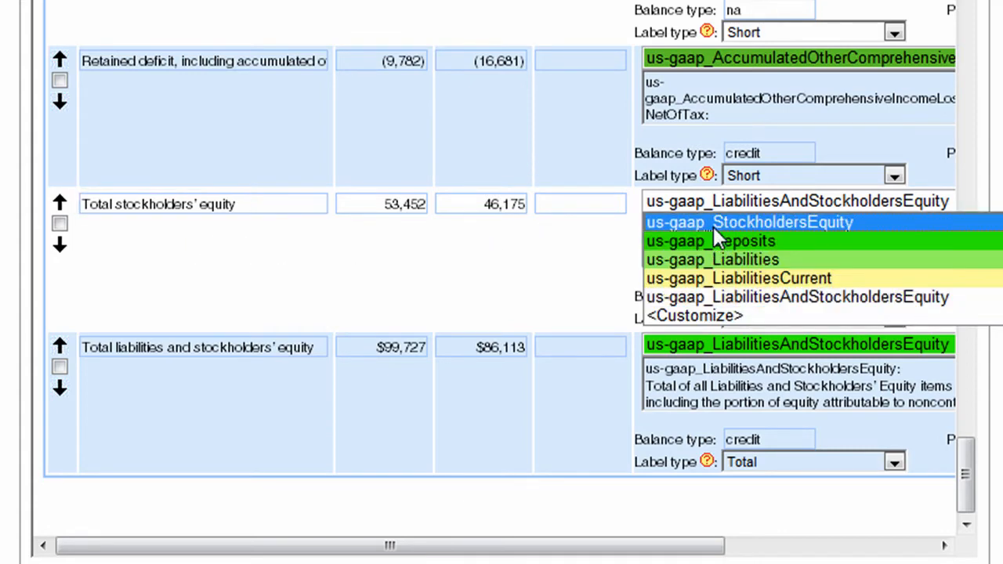
- Retag Total stockholders' equity as us-gaap_StockholdersEquity, resolving the shared-tag conflict
left_click(749, 222)
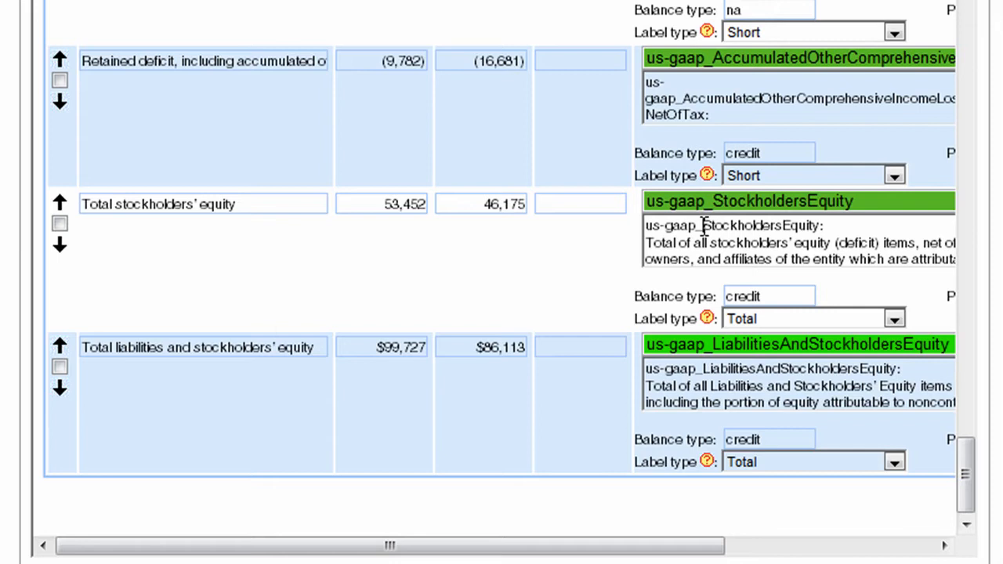
left_click(202, 348)
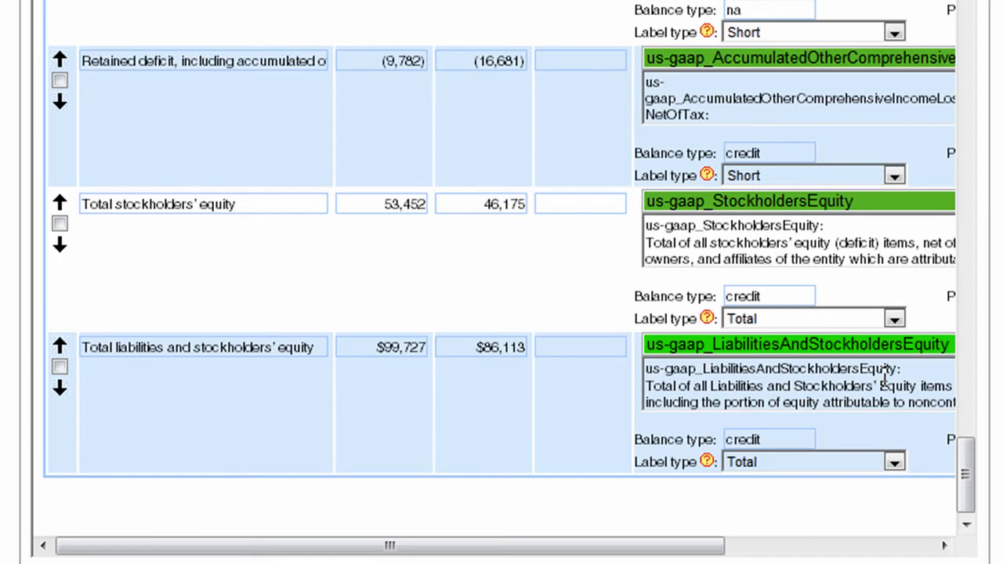
mouse_move(849, 376)
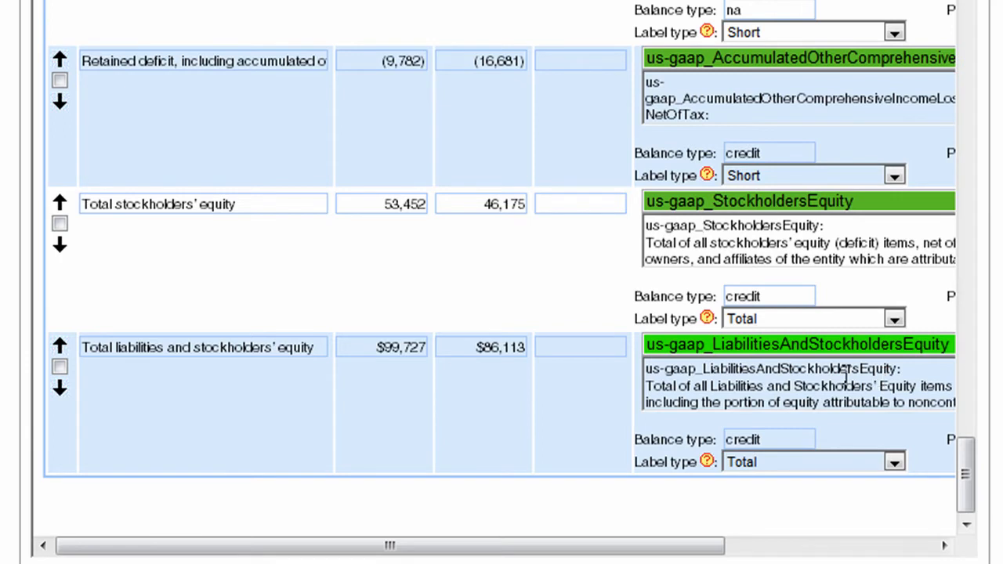
mouse_move(768, 381)
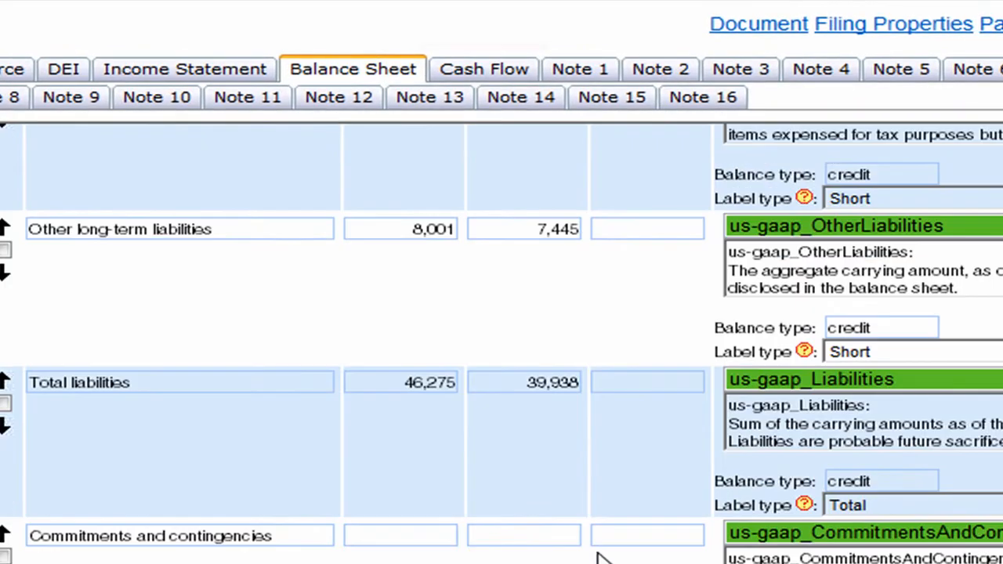
- Enter 2011 as the missing end date in the Cash Flow statement's fourth column
left_click(483, 69)
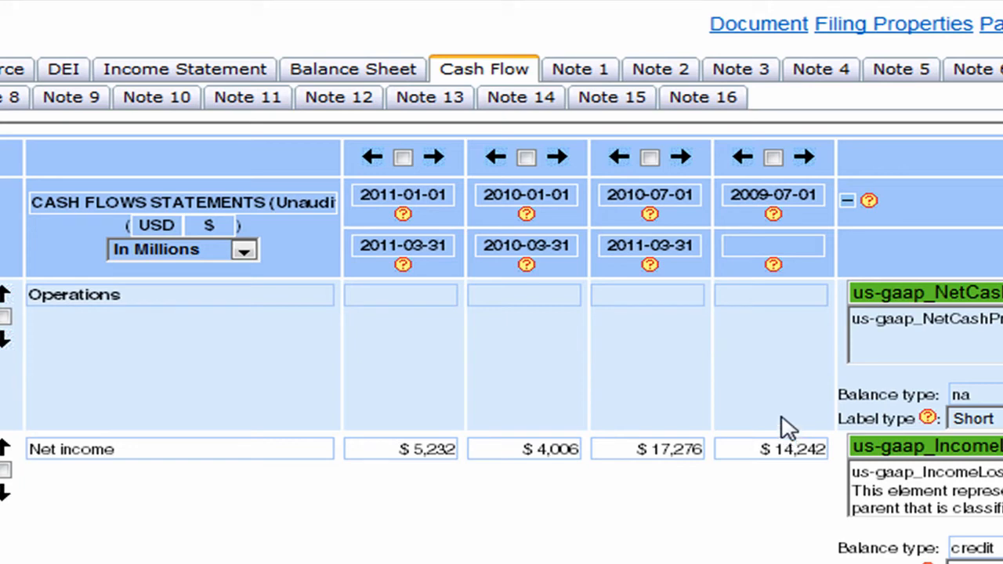
left_click(771, 245)
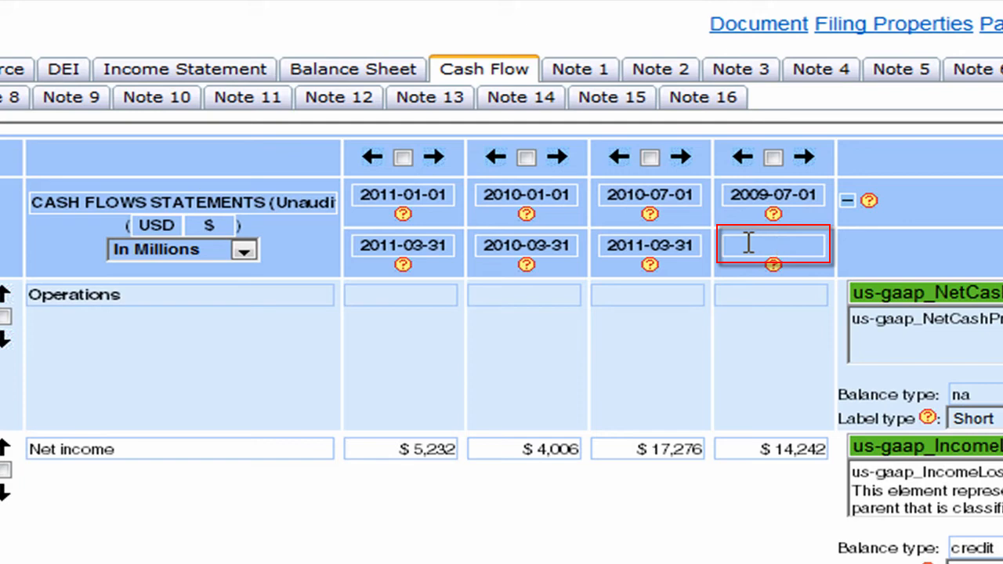
type("2011")
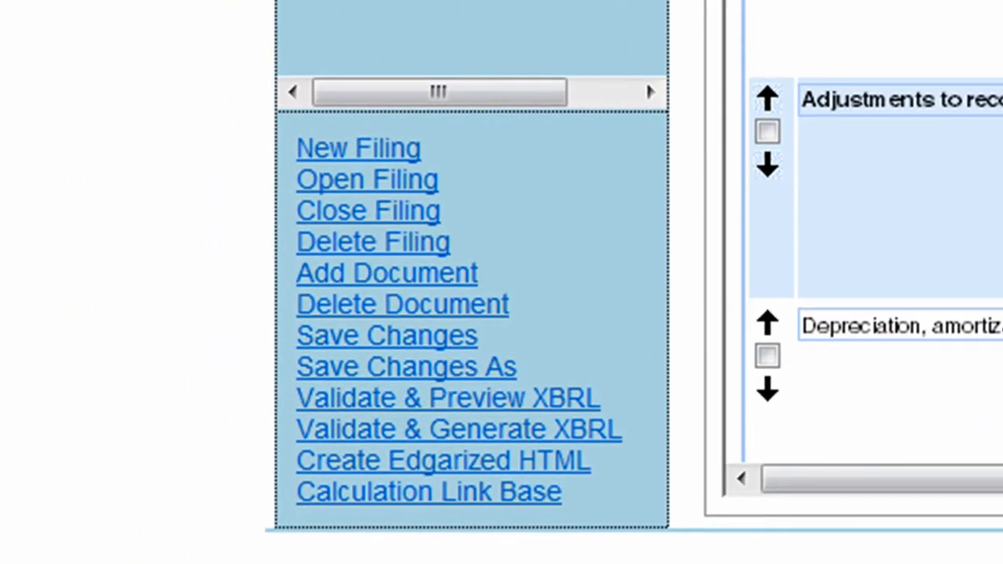
- Save the changes to d10q.htm and confirm the save dialog
left_click(386, 335)
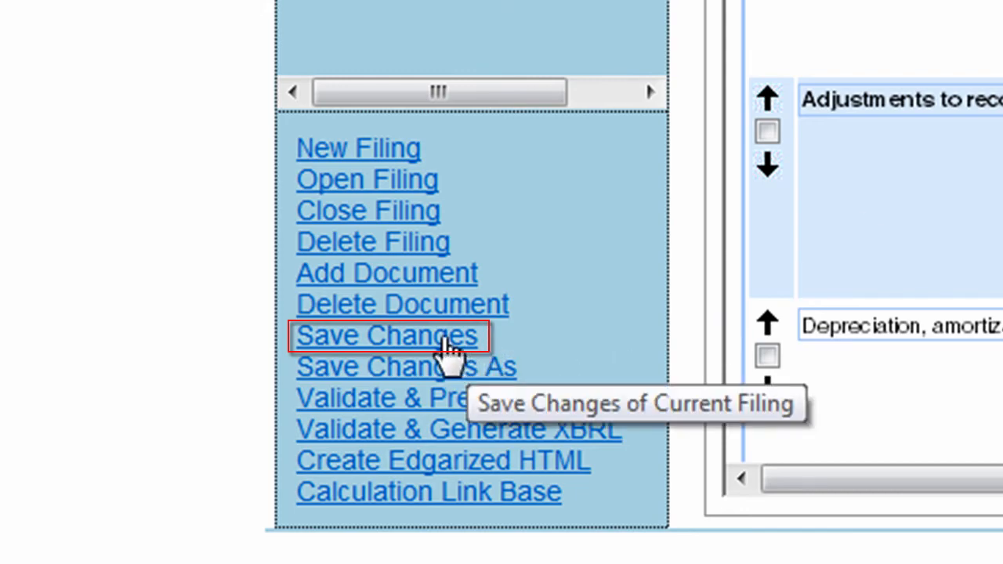
left_click(389, 335)
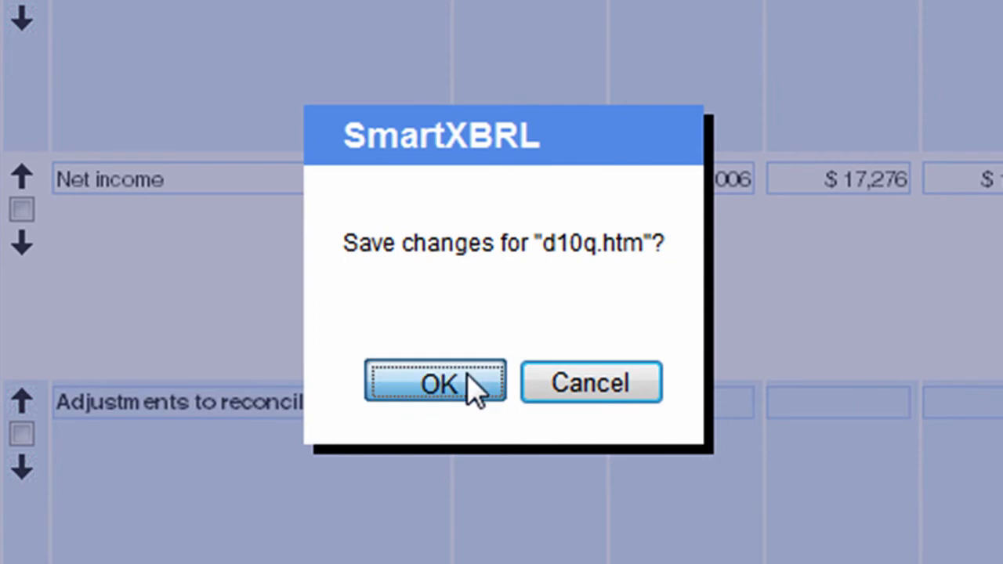
left_click(437, 382)
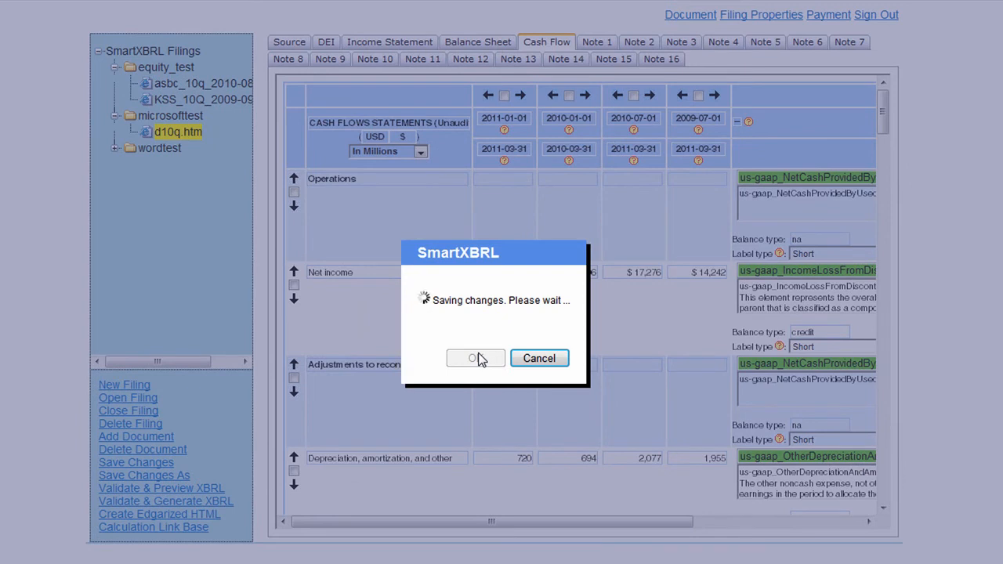
left_click(475, 358)
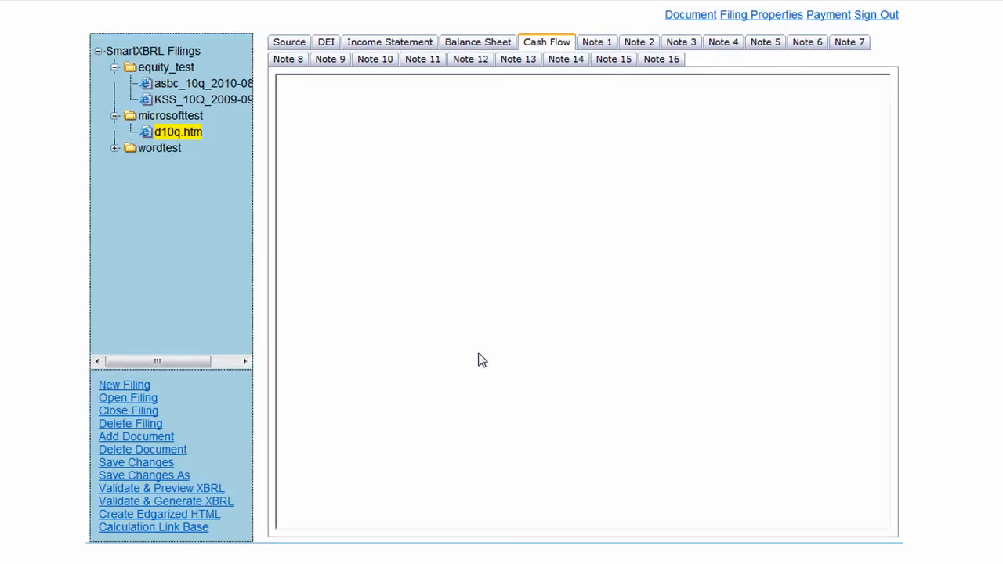
mouse_move(457, 368)
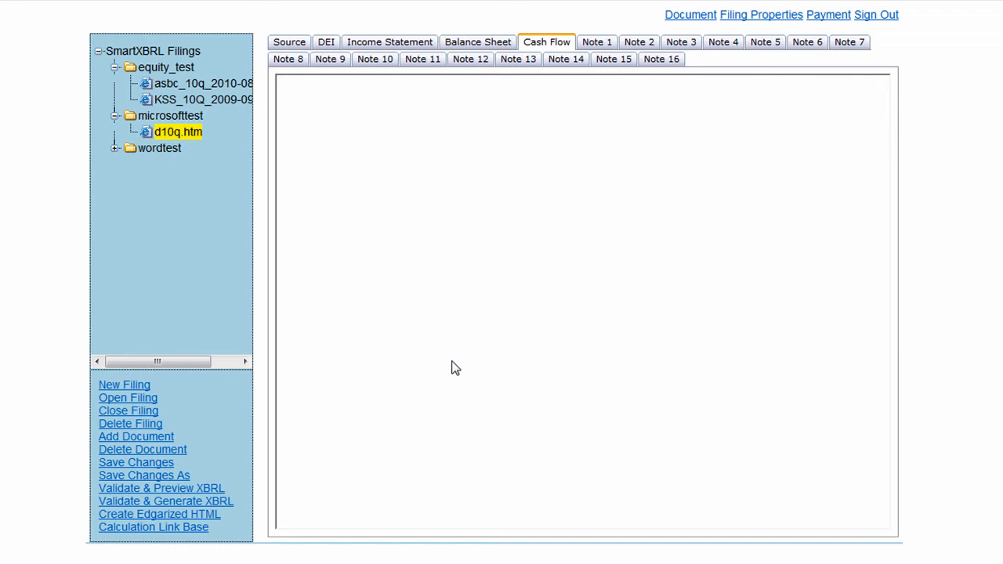
left_click(546, 41)
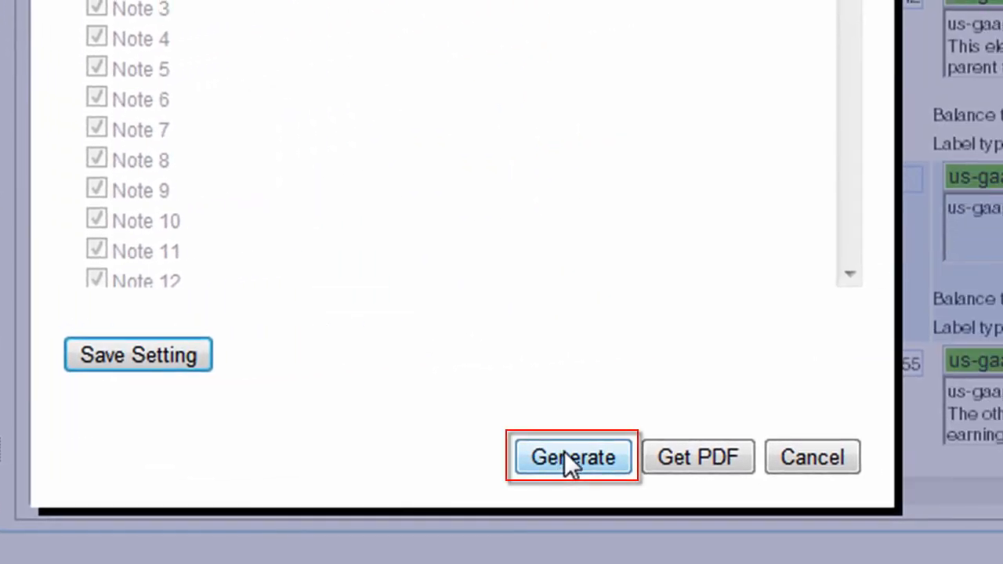
- Generate XBRL again for the corrected d10q.htm filing
left_click(574, 458)
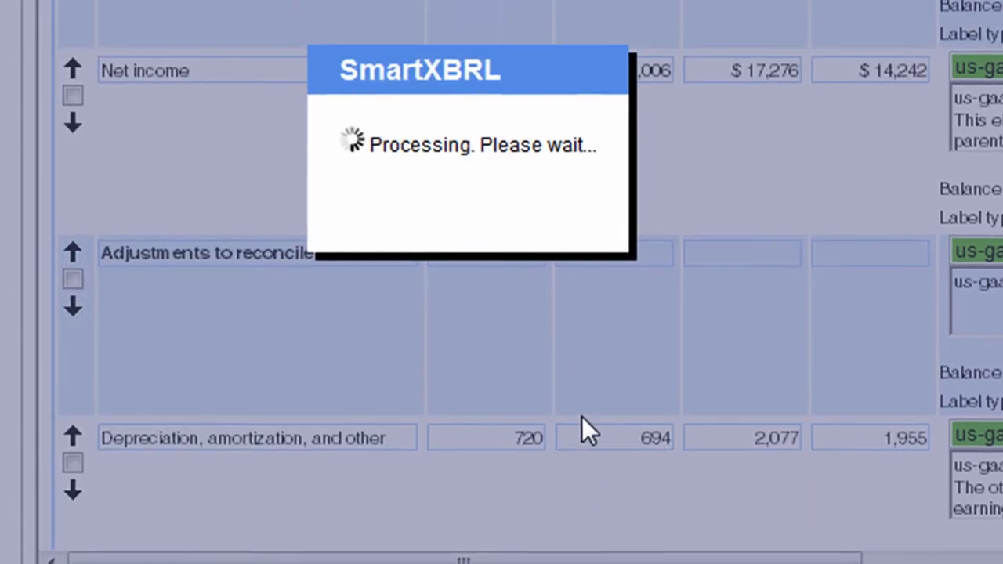
scroll("down", 3)
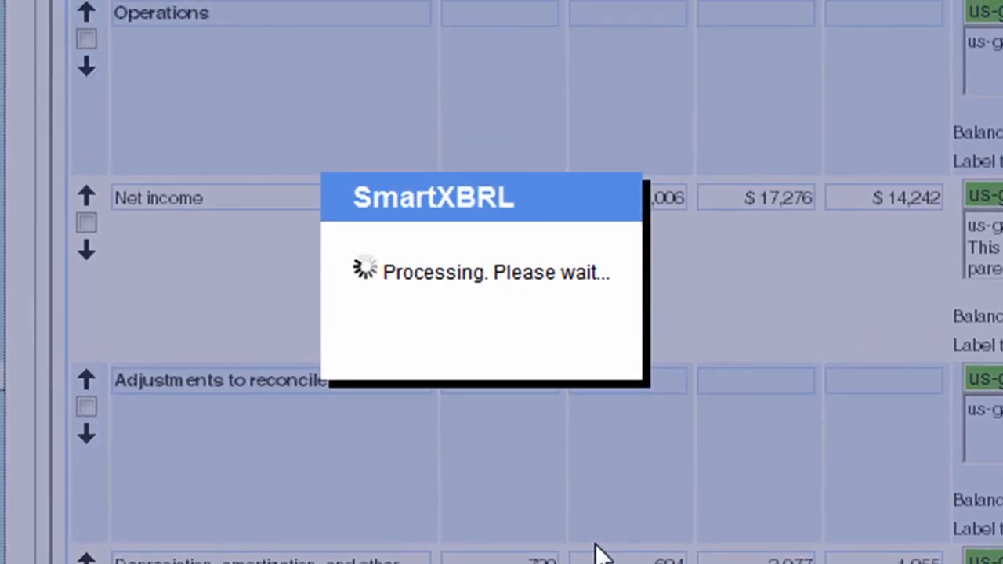